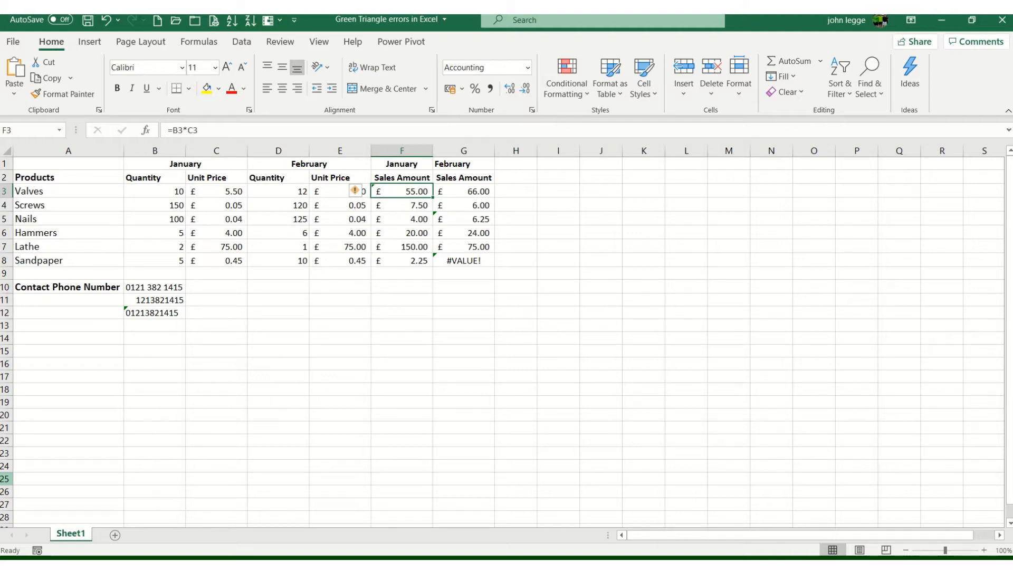
pyautogui.moveTo(317, 298)
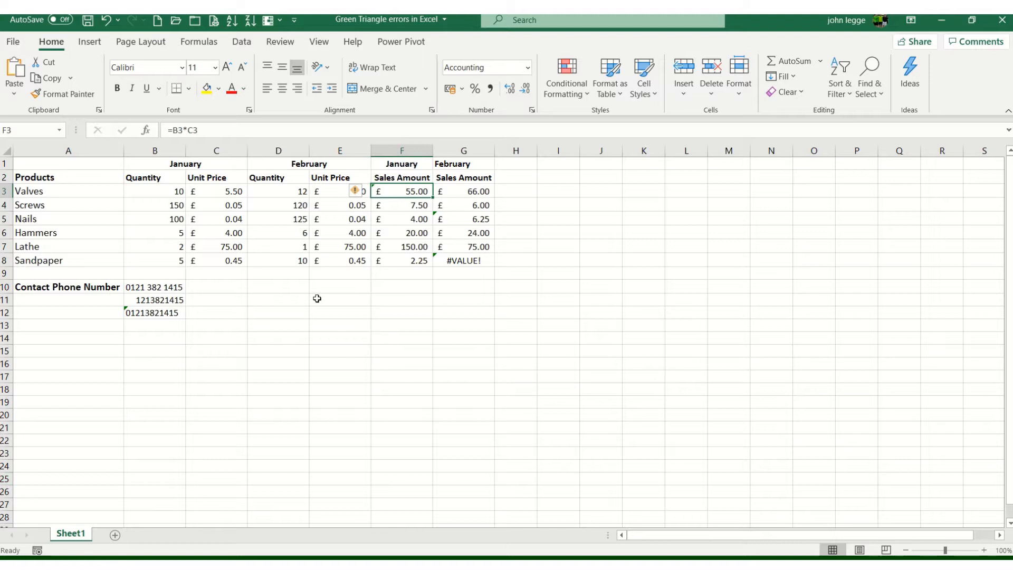
pyautogui.moveTo(386, 192)
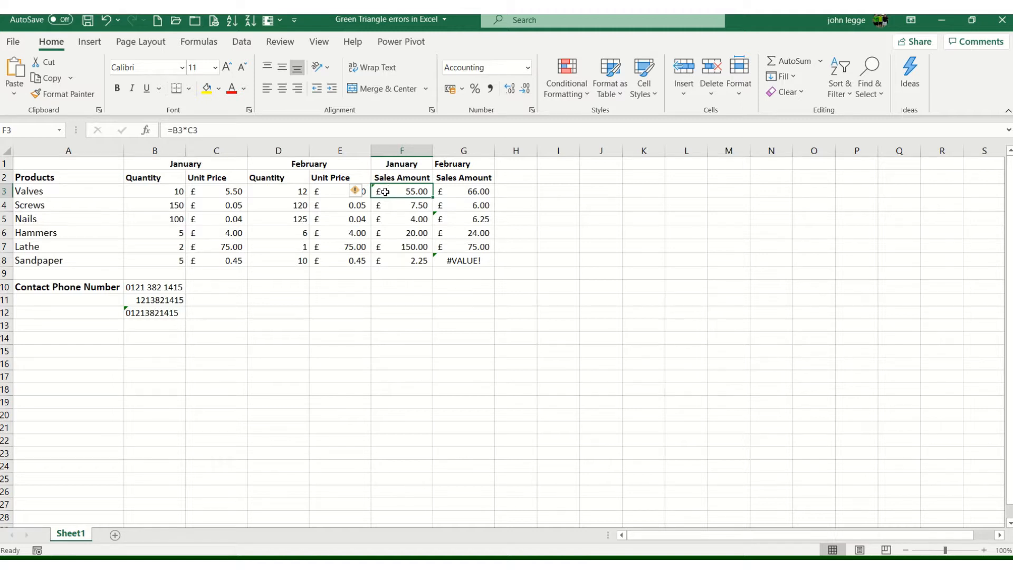
pyautogui.moveTo(355, 191)
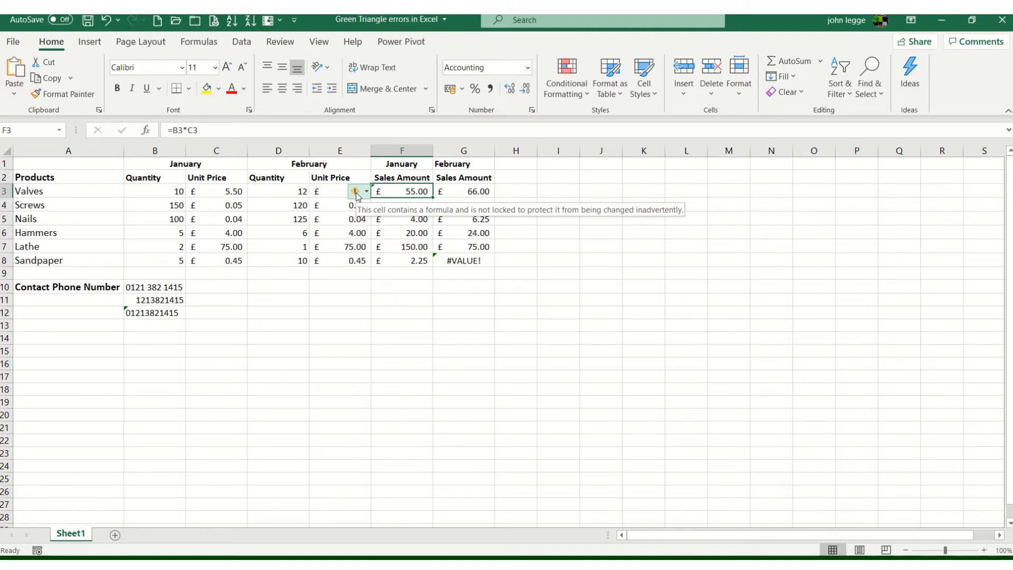
pyautogui.click(279, 42)
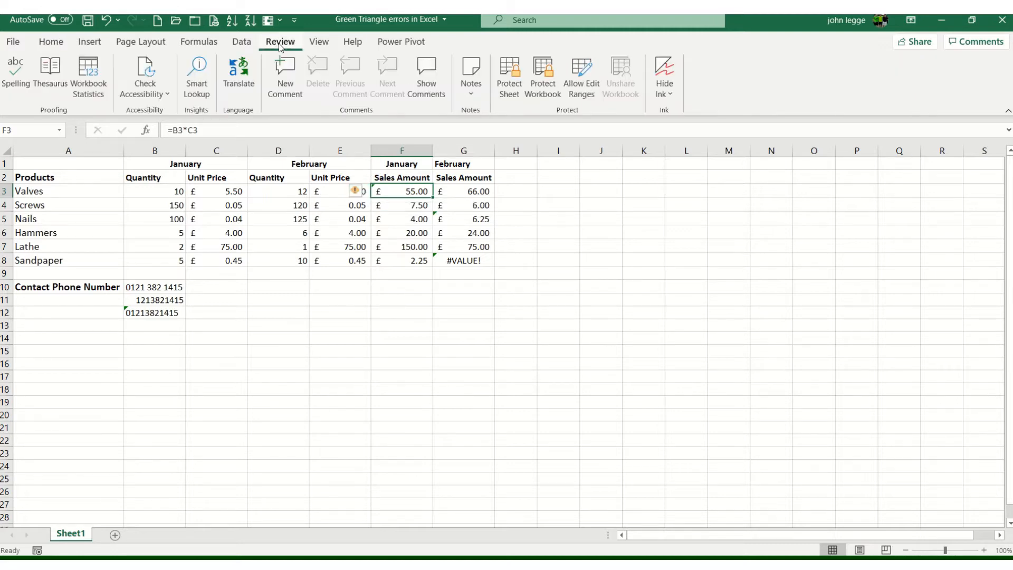
pyautogui.moveTo(51, 41)
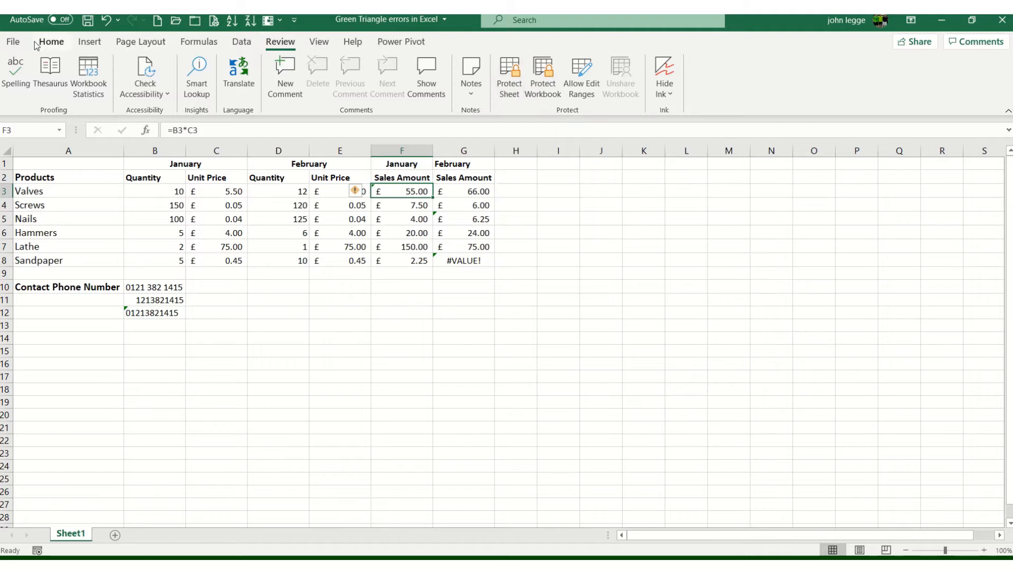
pyautogui.click(50, 41)
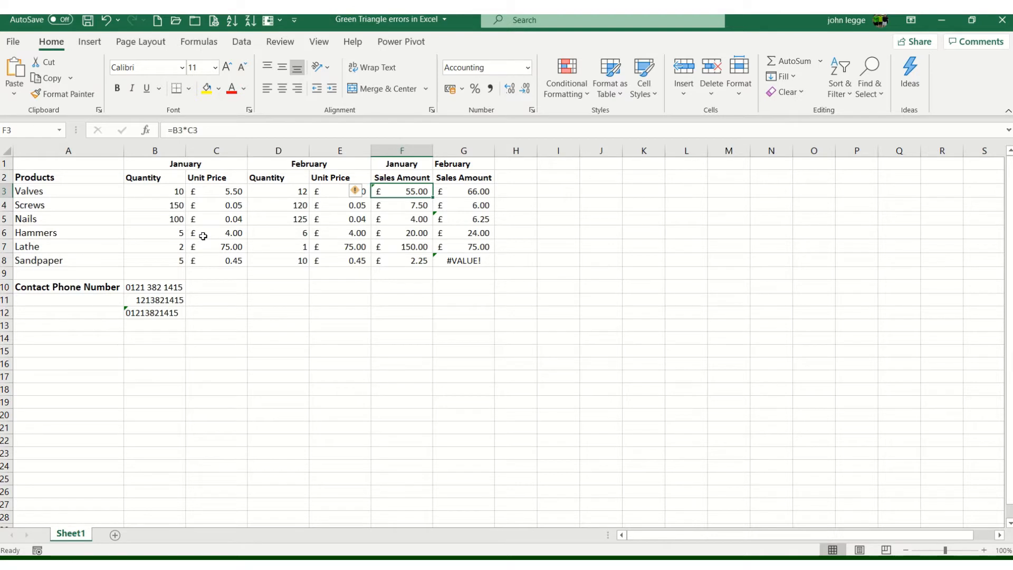
pyautogui.moveTo(357, 191)
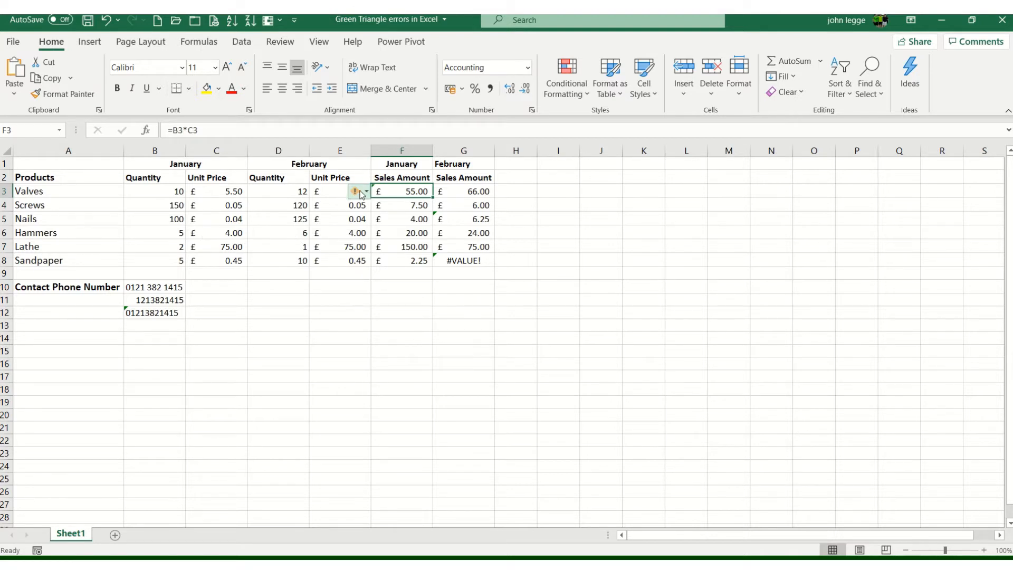
pyautogui.click(355, 191)
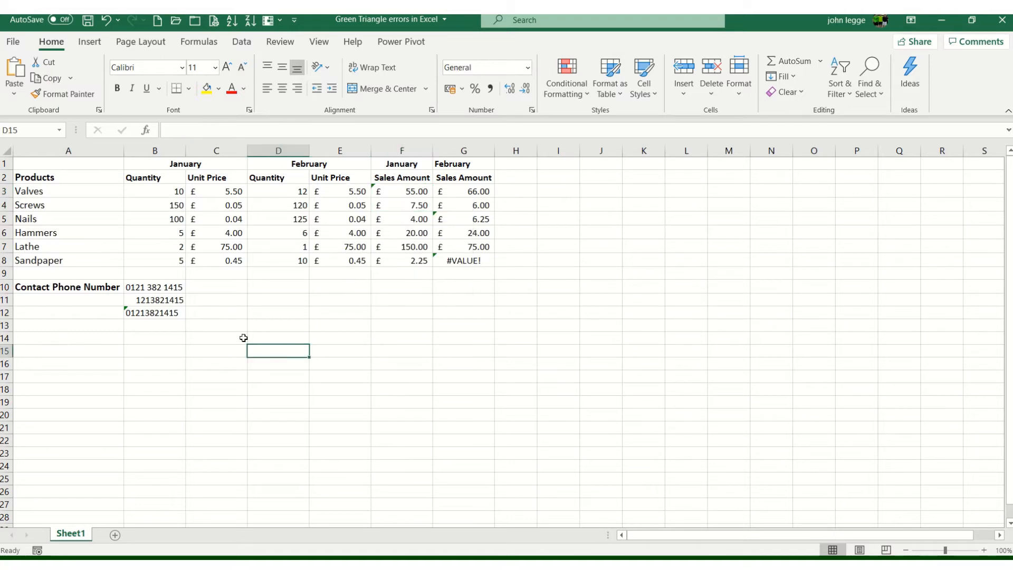
pyautogui.click(462, 218)
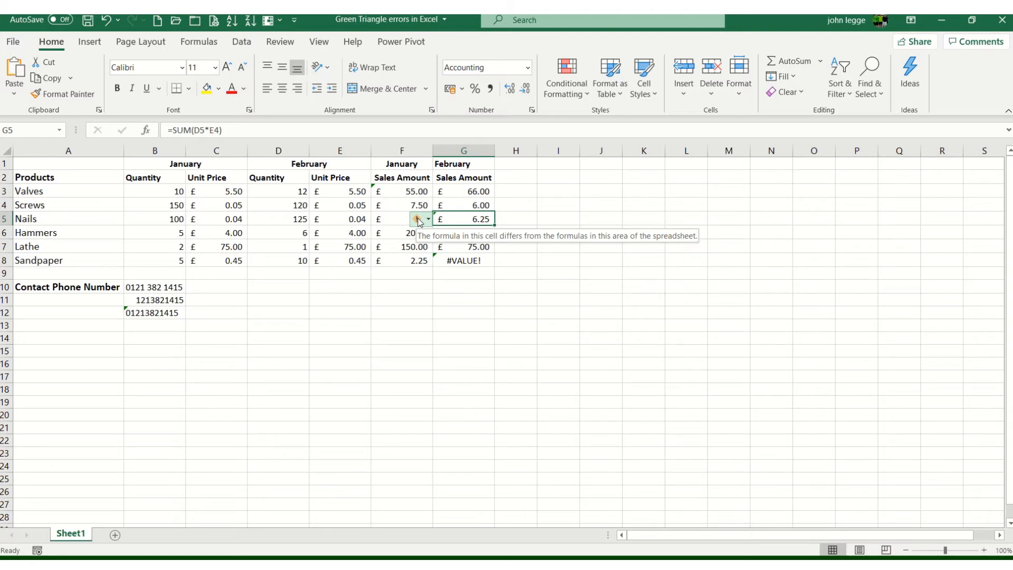
pyautogui.click(428, 219)
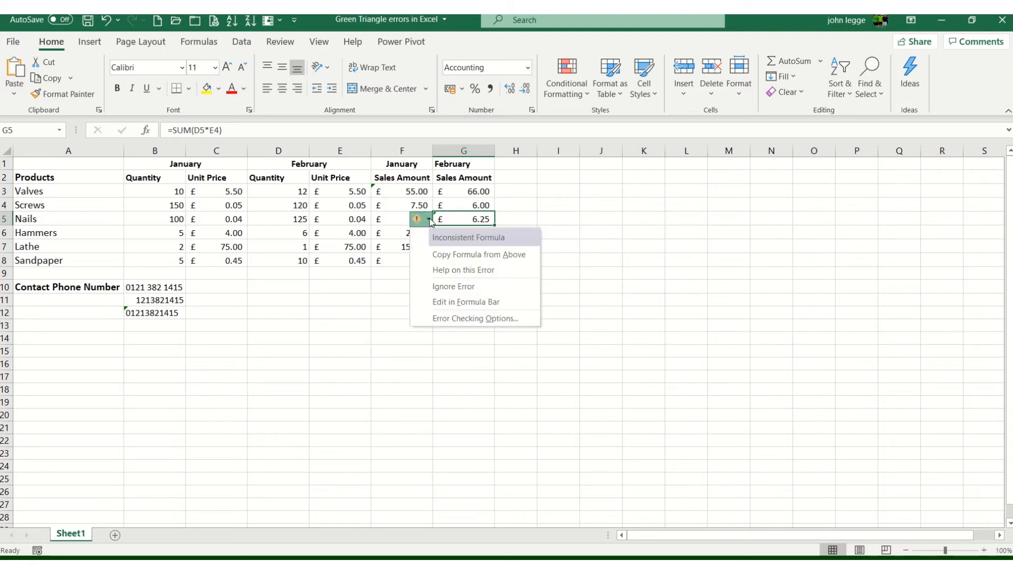
pyautogui.moveTo(475, 254)
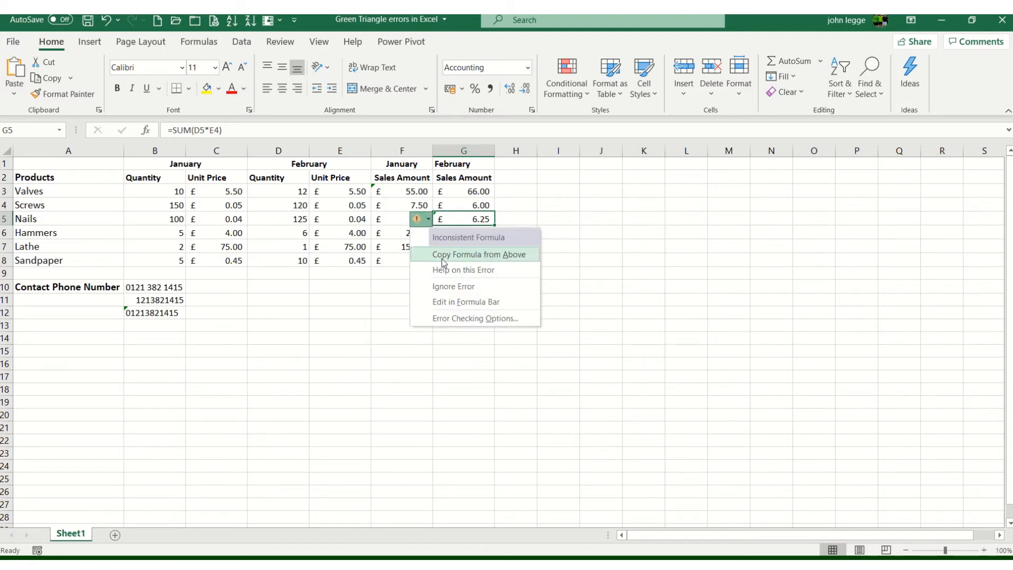
pyautogui.moveTo(438, 240)
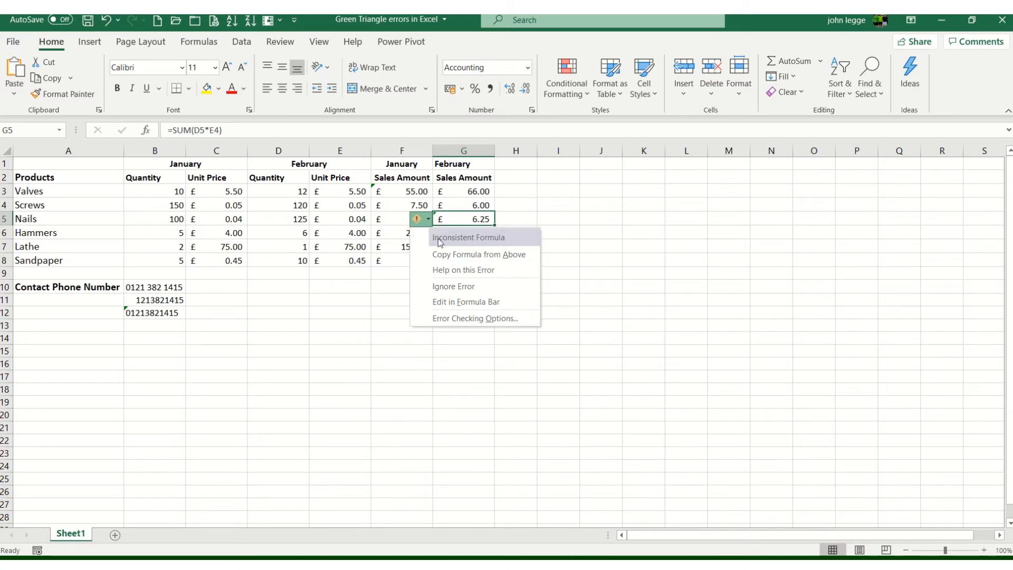
pyautogui.moveTo(365, 335)
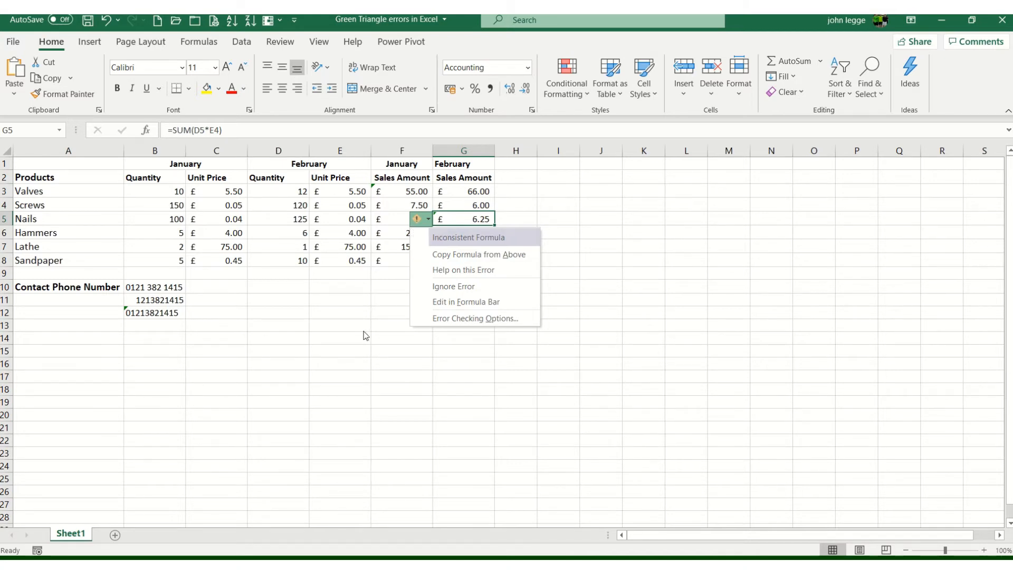
pyautogui.click(339, 324)
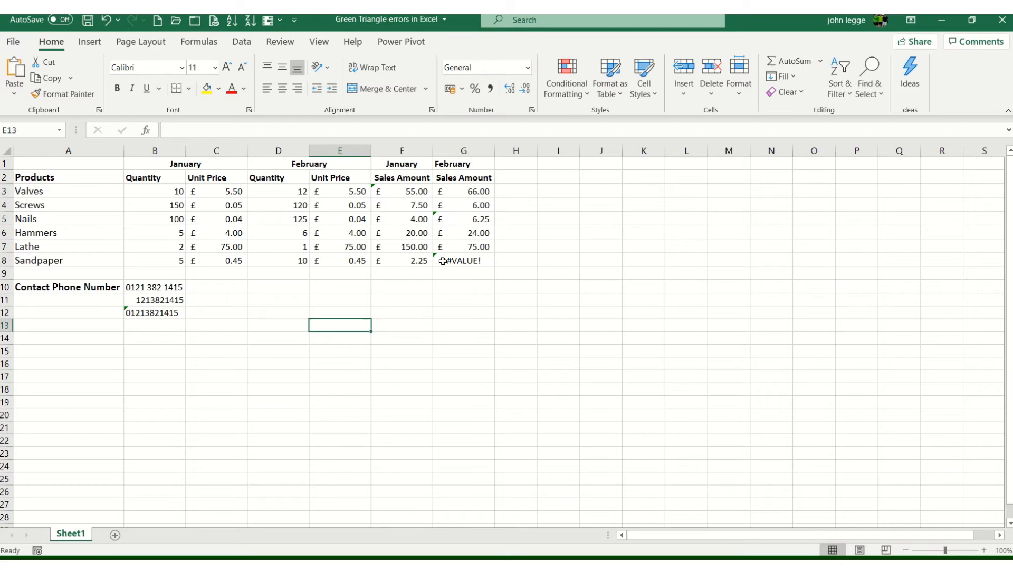
# Inspect the #VALUE! Sandpaper February total in G8 against G7 and bring up its error menu.
pyautogui.click(462, 261)
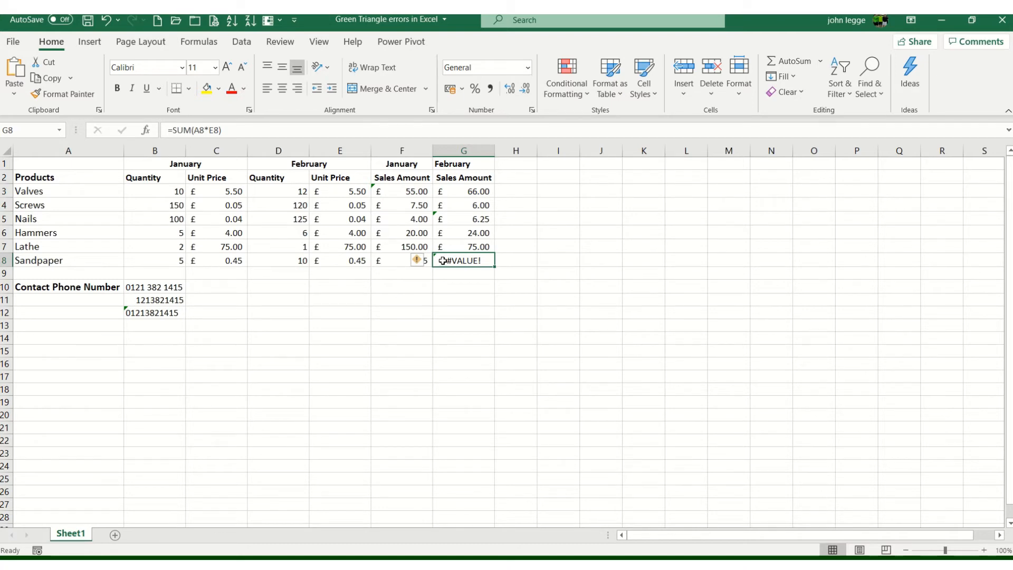
pyautogui.moveTo(172, 129)
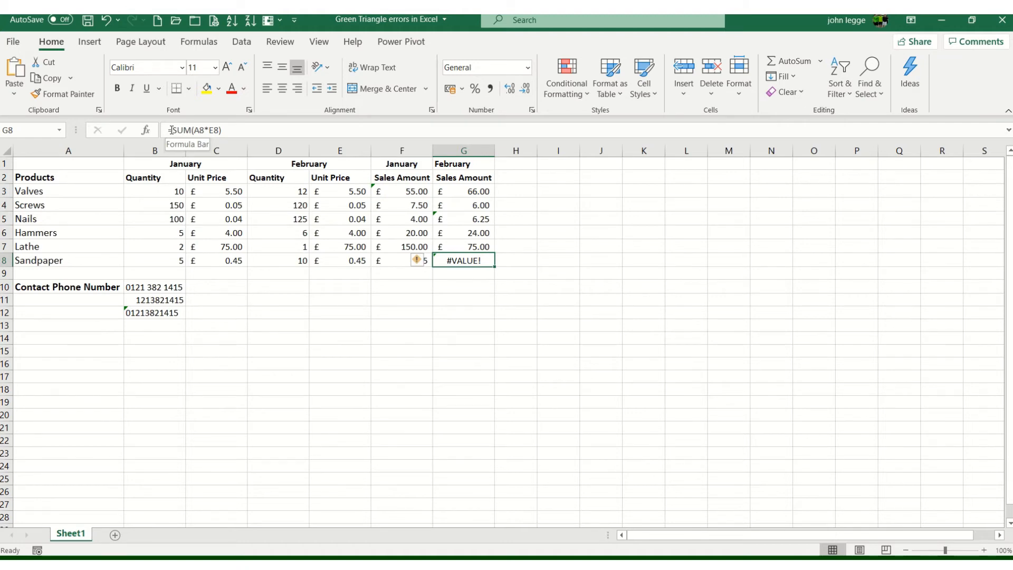
pyautogui.moveTo(90, 256)
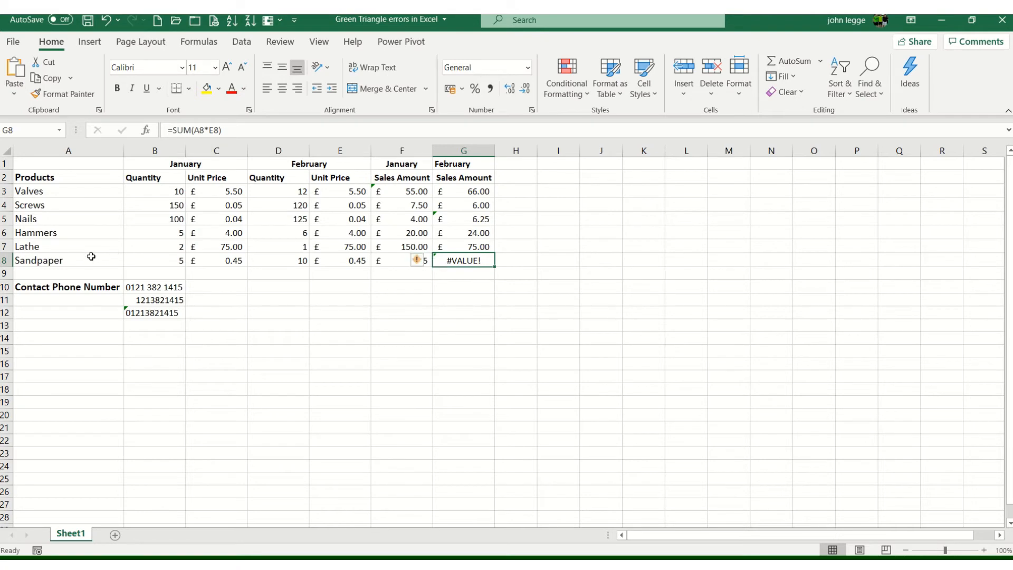
pyautogui.moveTo(330, 269)
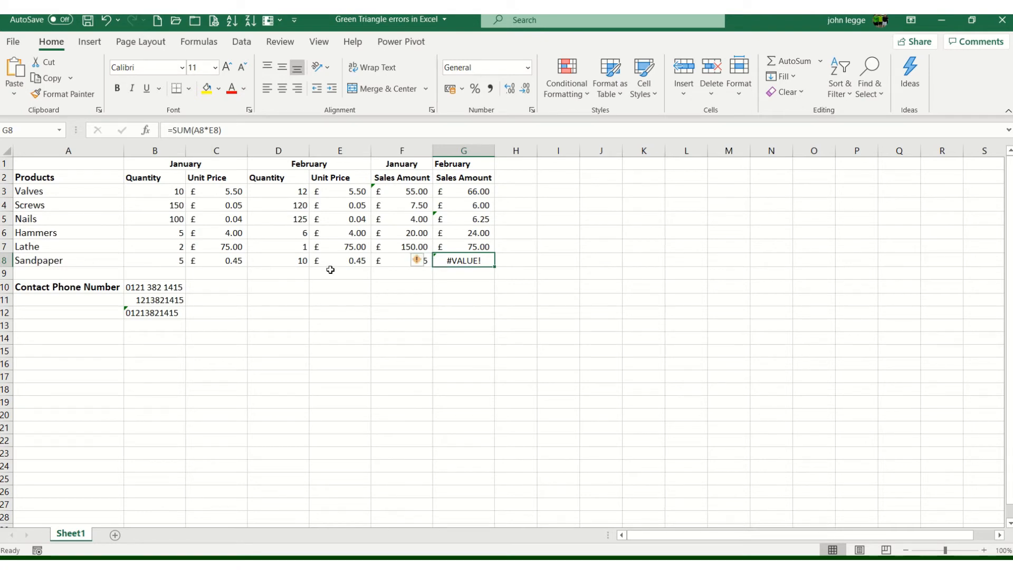
pyautogui.moveTo(342, 262)
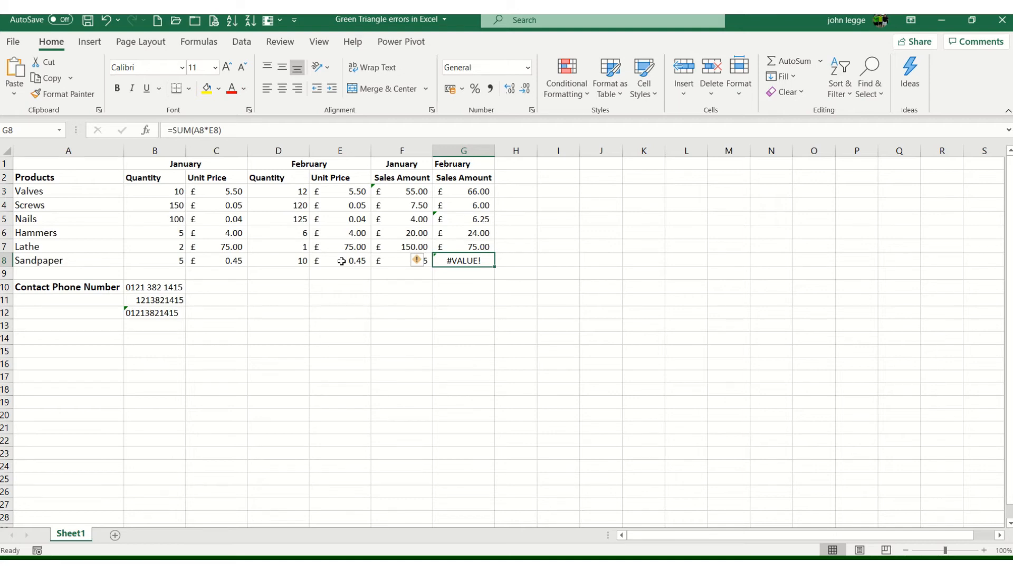
pyautogui.click(463, 246)
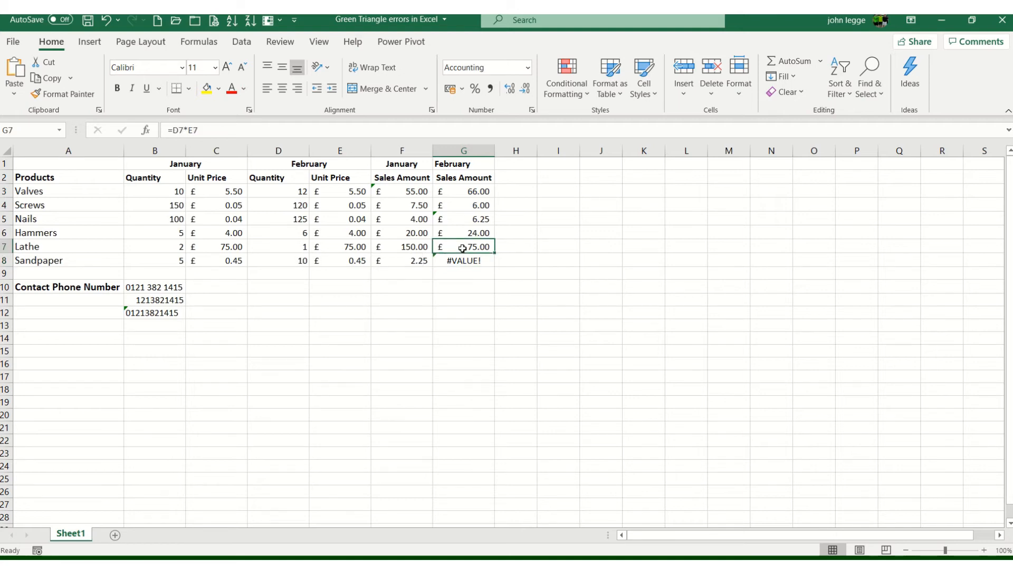
pyautogui.click(462, 260)
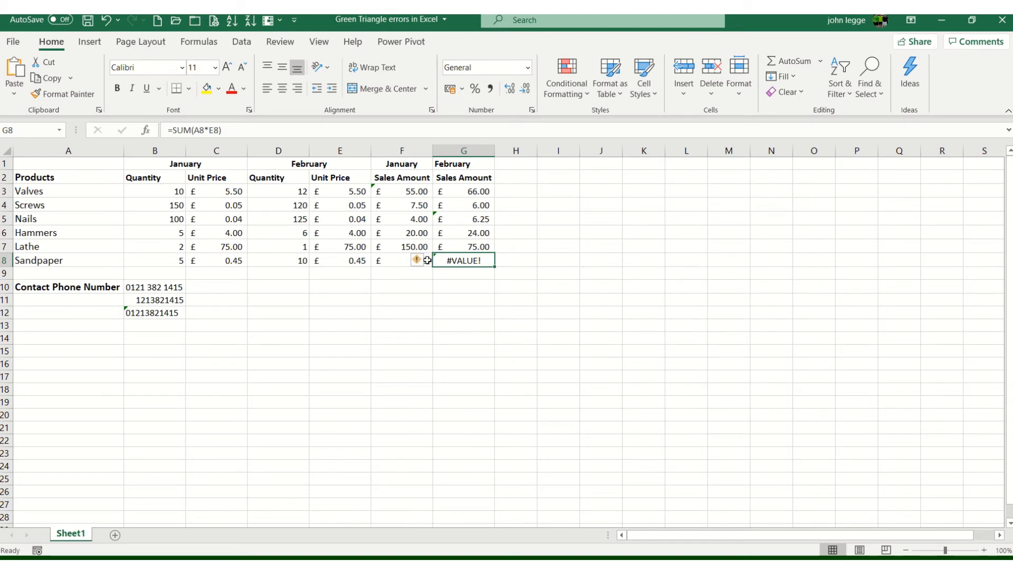
pyautogui.moveTo(417, 260)
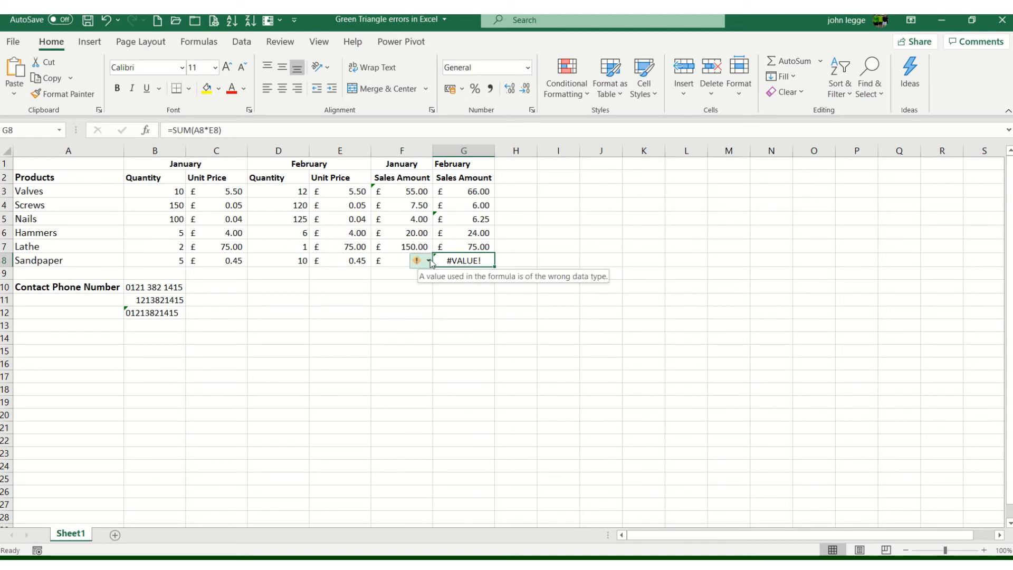
pyautogui.click(428, 261)
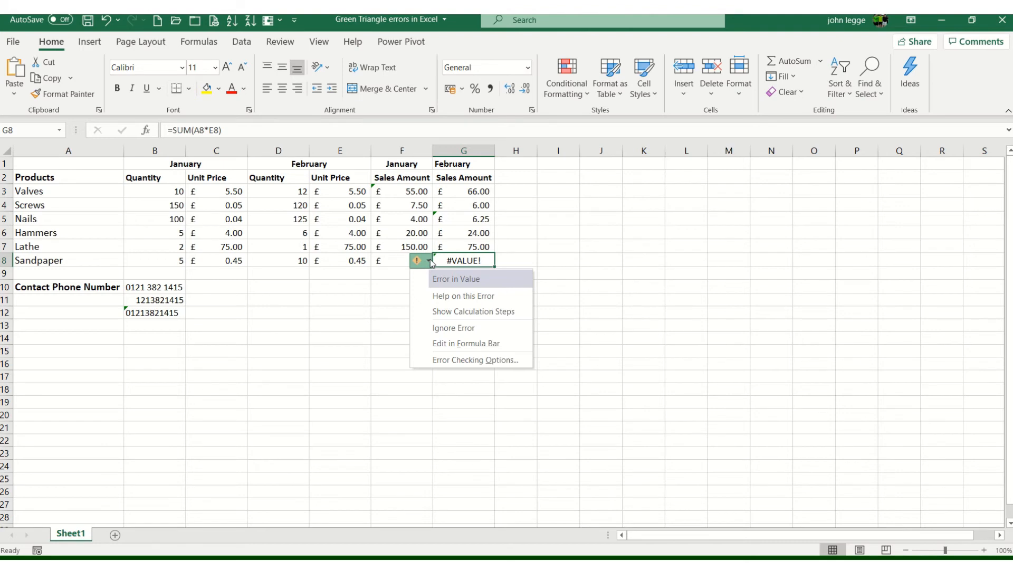
# Run Show Calculation Steps on G8, see text 'Sandpaper' times 0.45, then close Evaluate Formula.
pyautogui.click(472, 311)
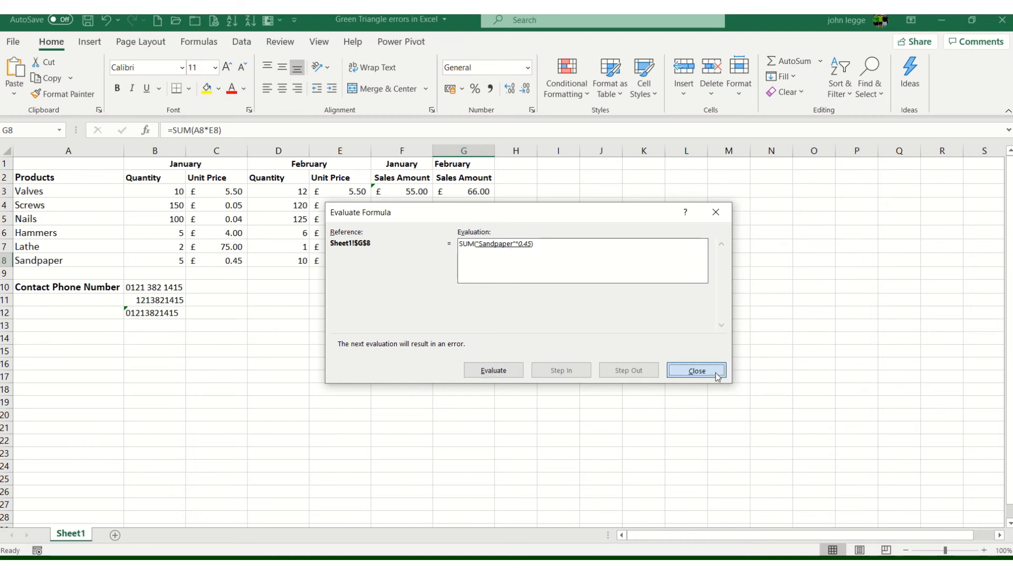
pyautogui.click(695, 370)
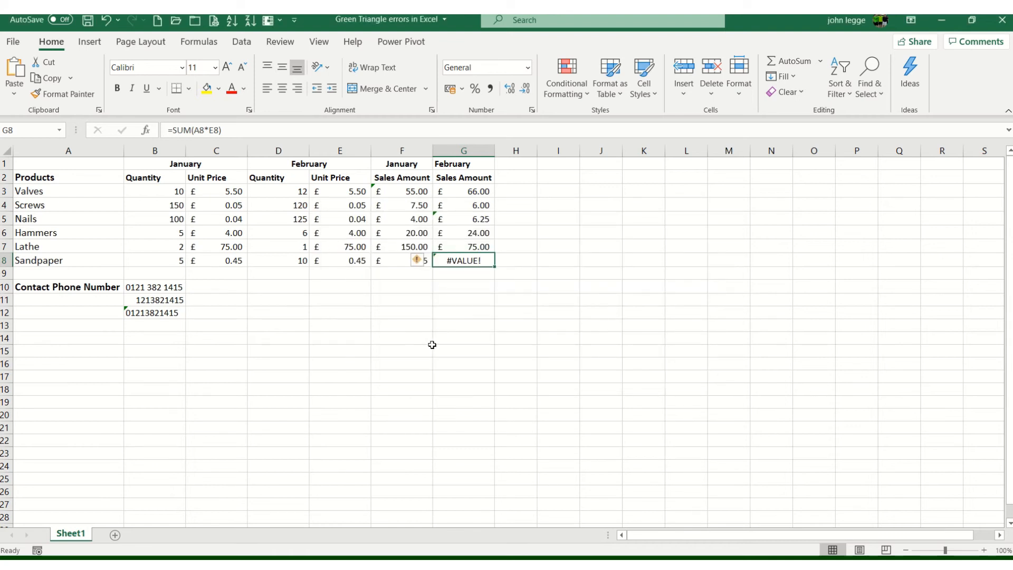
# Select the third contact phone number in B12 flagged as a number stored as text.
pyautogui.click(154, 313)
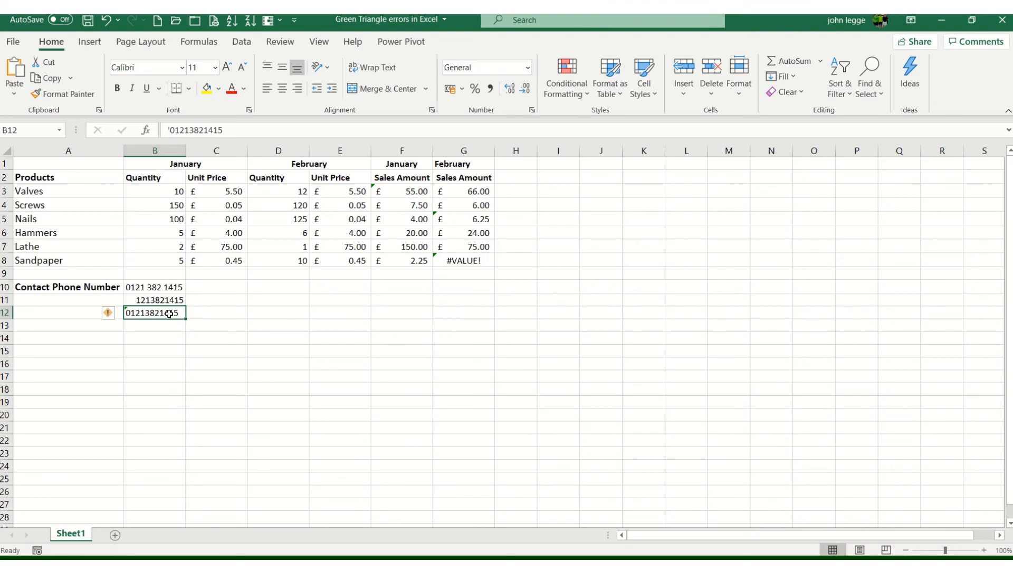
pyautogui.moveTo(108, 314)
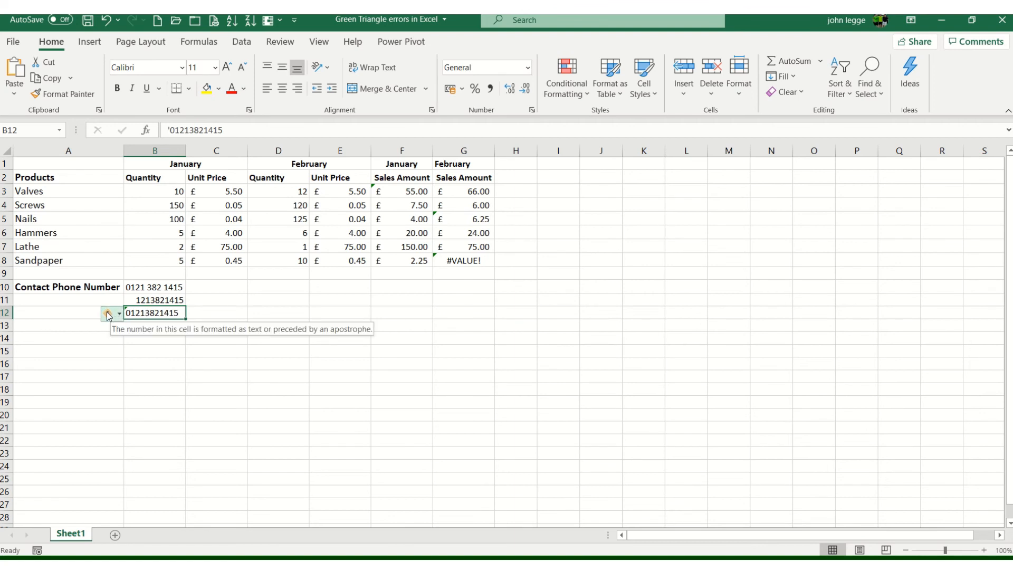